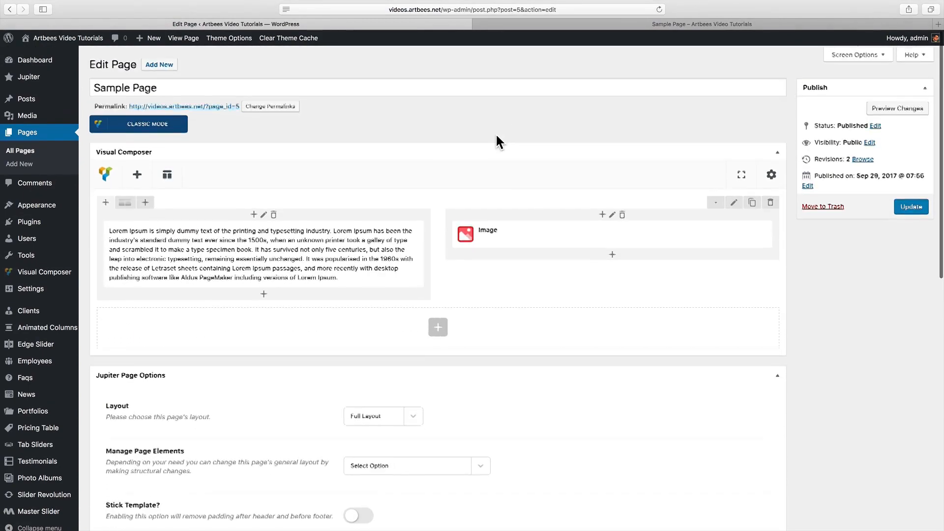
# Reset the Sample Page's Jupiter Layout dropdown from Full Layout to Select Option.
pyautogui.click(855, 55)
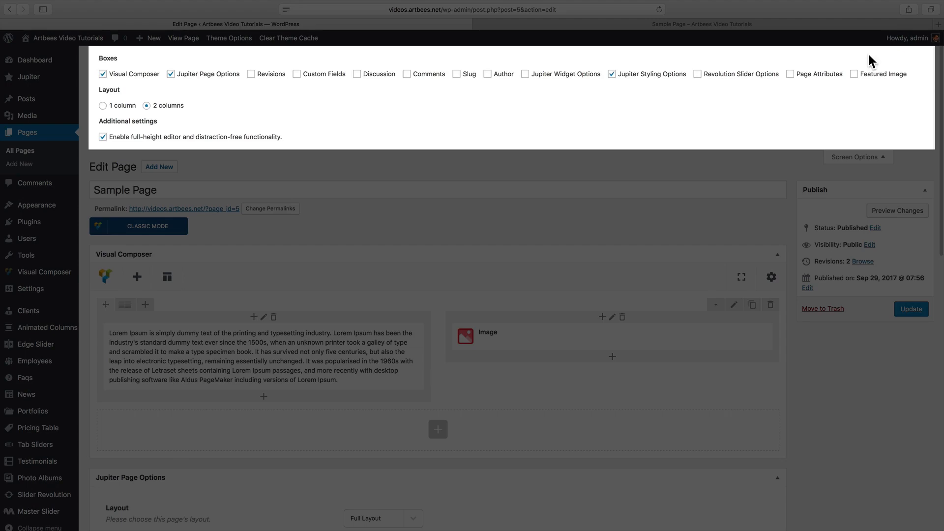
pyautogui.moveTo(504, 99)
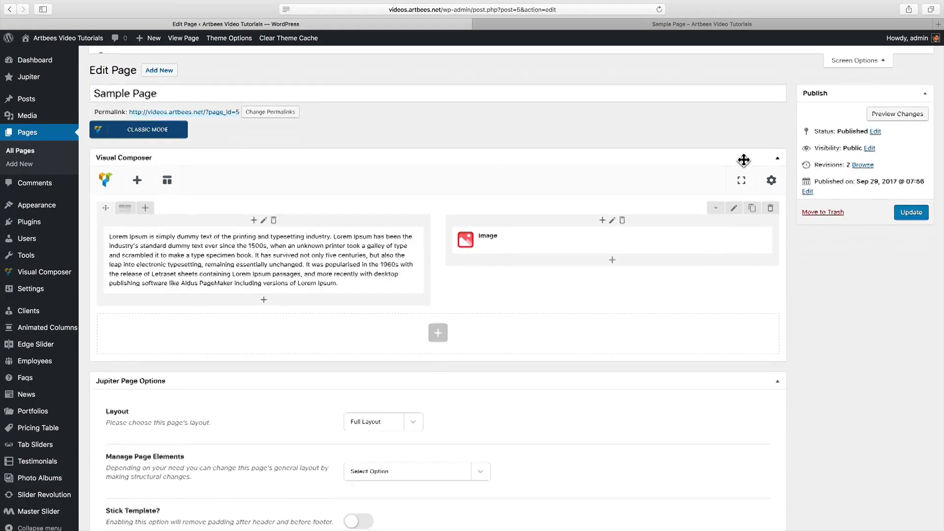
pyautogui.scroll(-3)
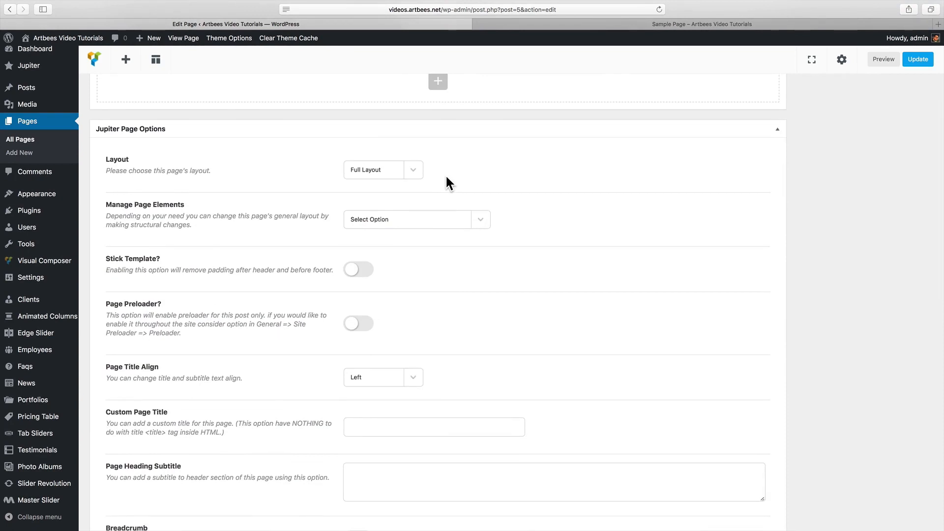
pyautogui.moveTo(399, 178)
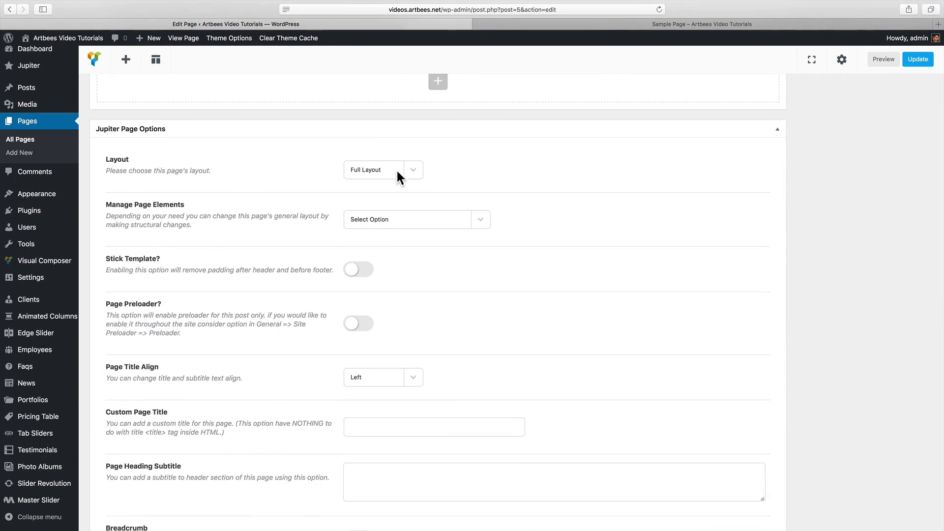
pyautogui.click(382, 169)
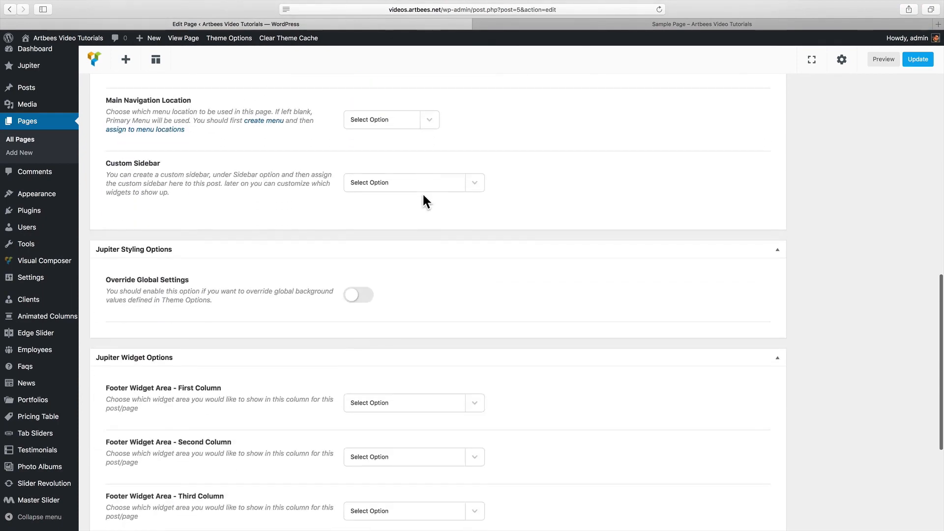
pyautogui.moveTo(280, 178)
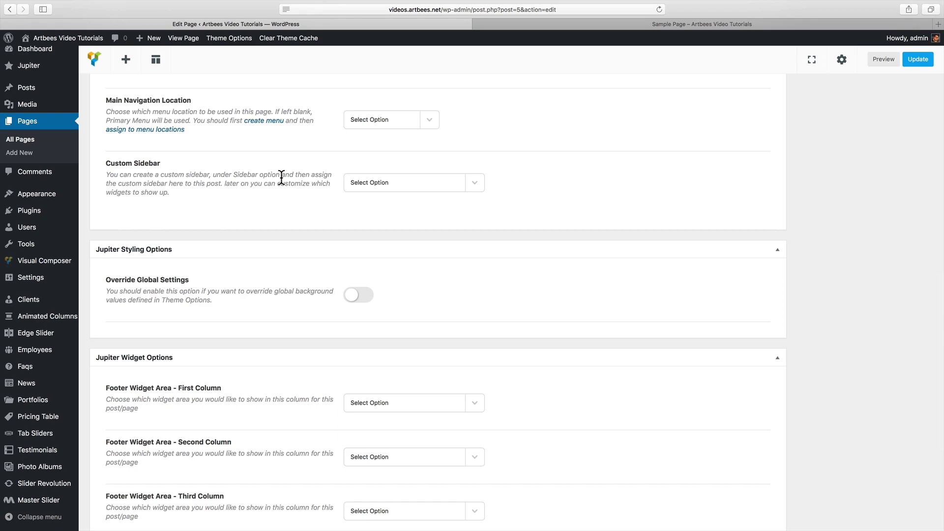
pyautogui.scroll(-3)
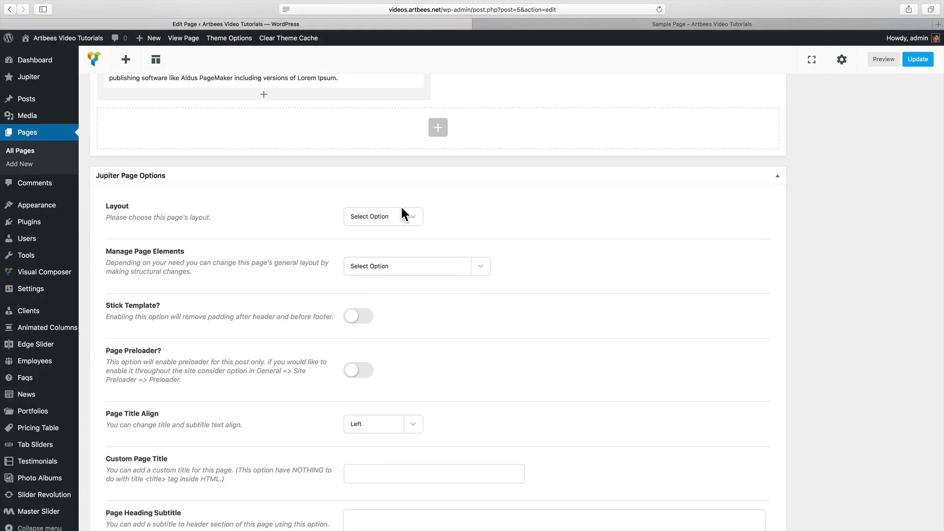
pyautogui.moveTo(36, 205)
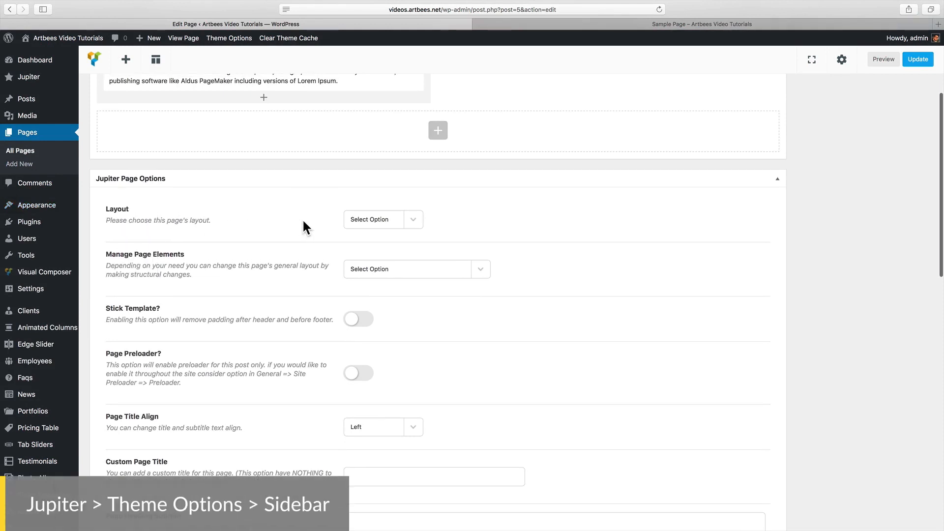
# Set Manage Page Elements to Remove Page Title and preview the page without its title.
pyautogui.click(415, 269)
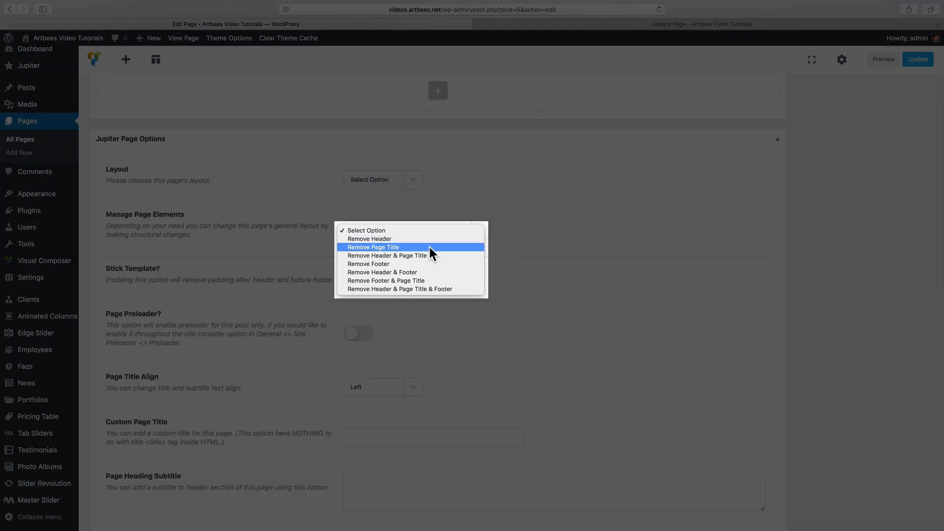
pyautogui.moveTo(432, 267)
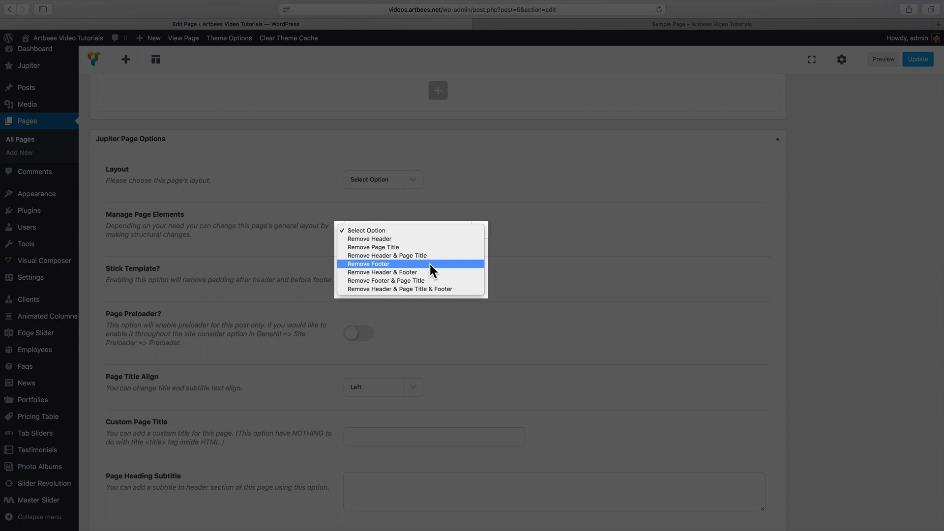
pyautogui.moveTo(424, 248)
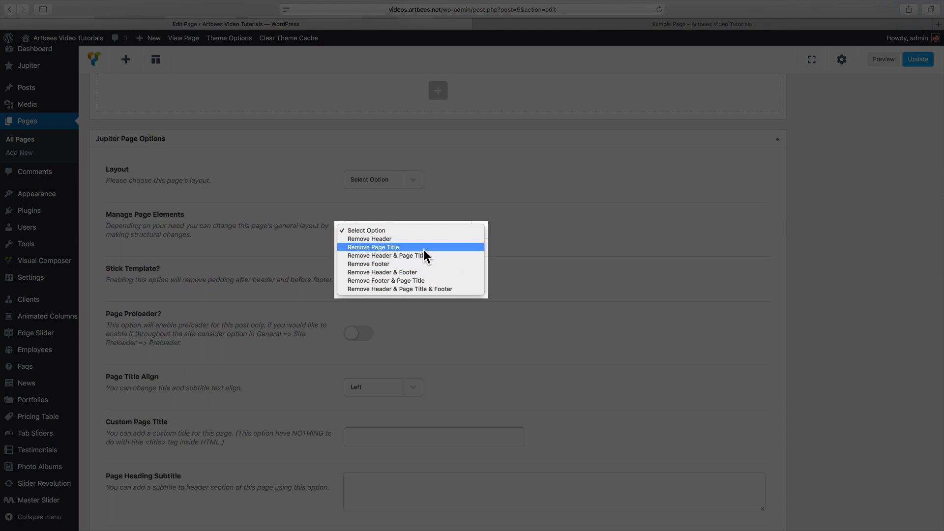
pyautogui.click(374, 247)
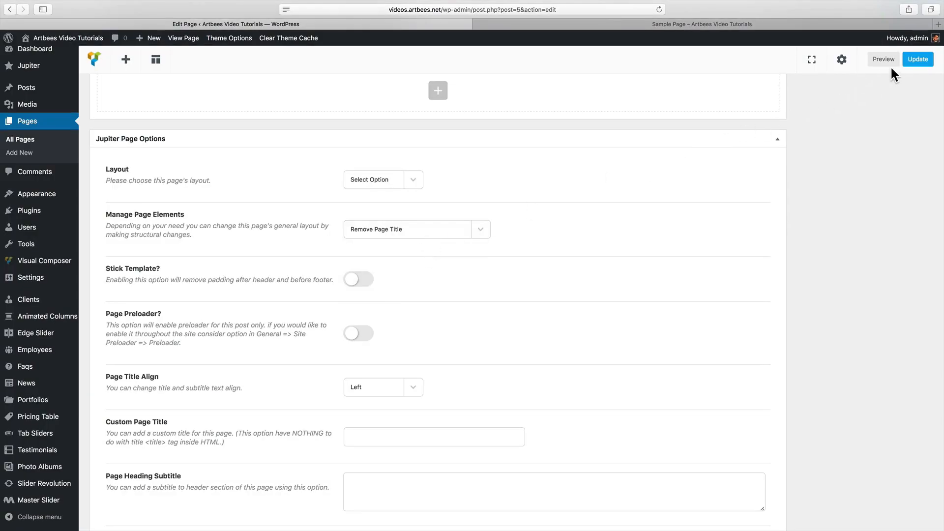
pyautogui.click(883, 59)
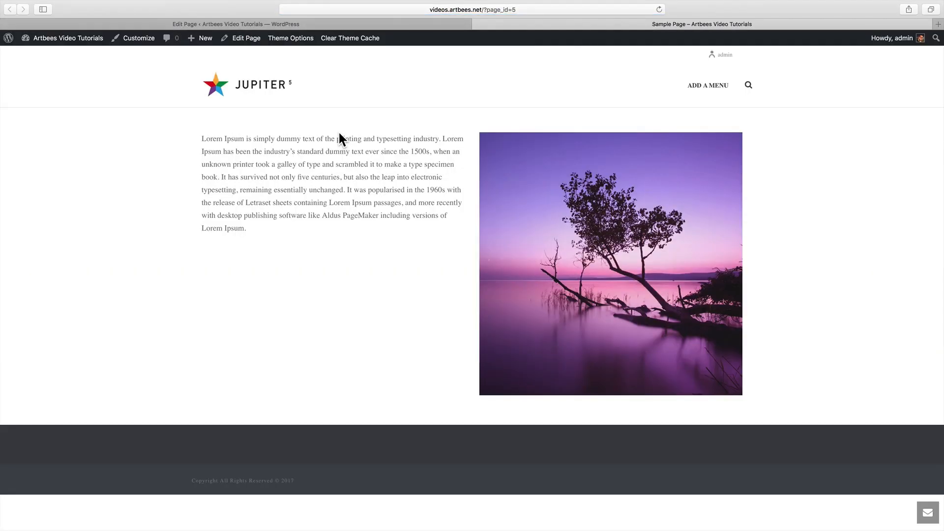
pyautogui.click(246, 38)
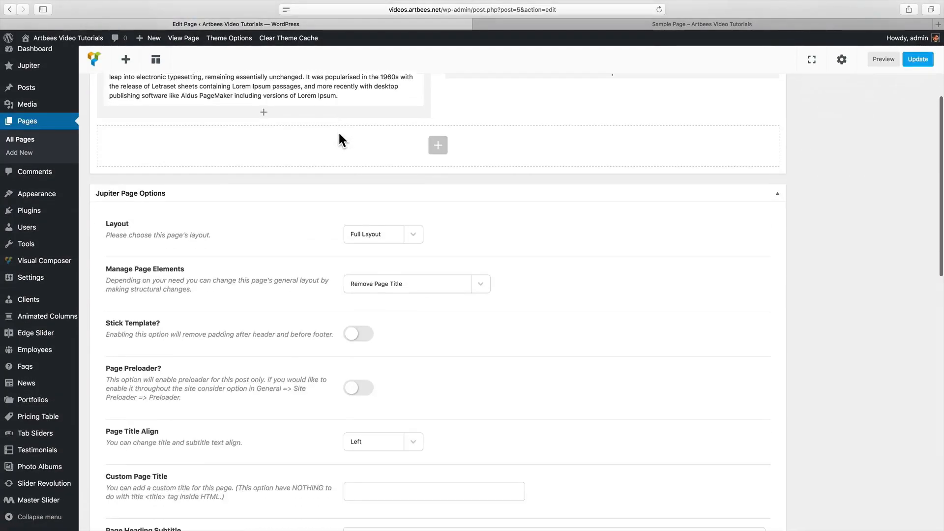
# Switch Stick Template on for the Sample Page and preview the result.
pyautogui.scroll(-3)
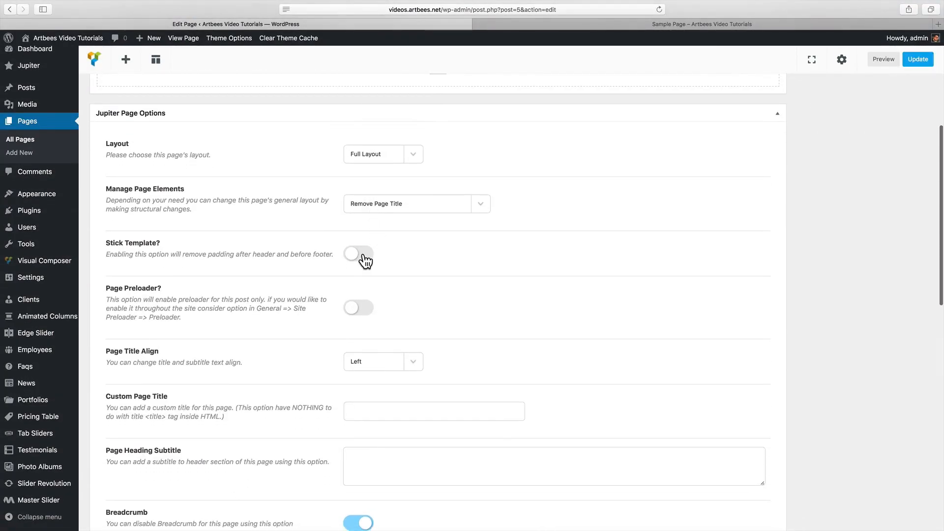
pyautogui.click(358, 253)
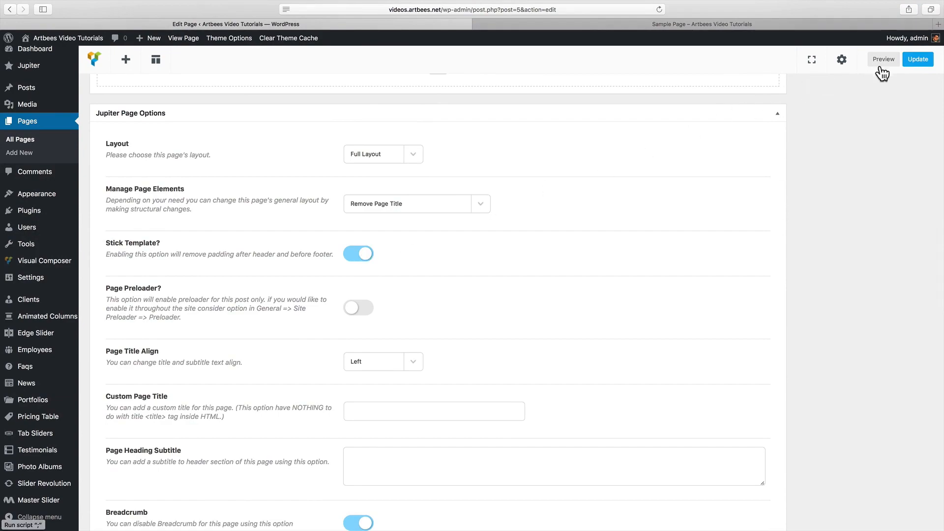
pyautogui.click(882, 59)
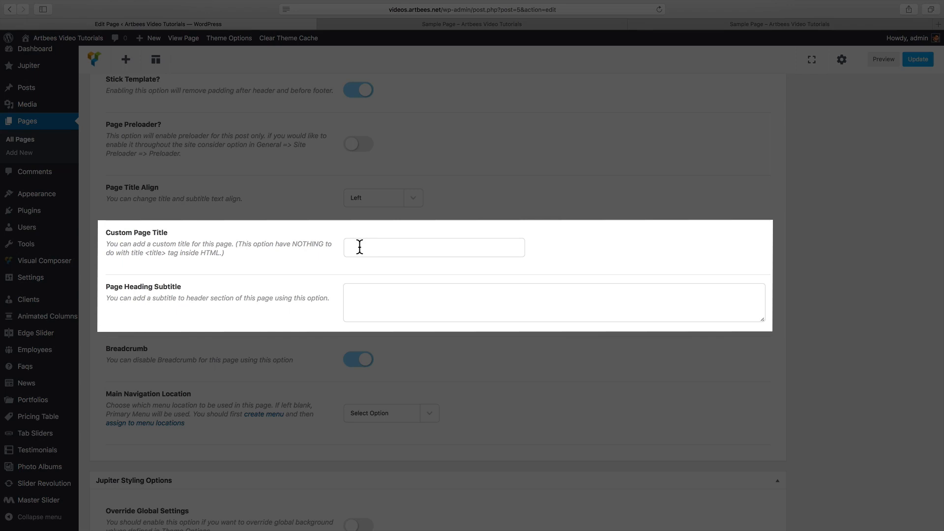
pyautogui.moveTo(369, 296)
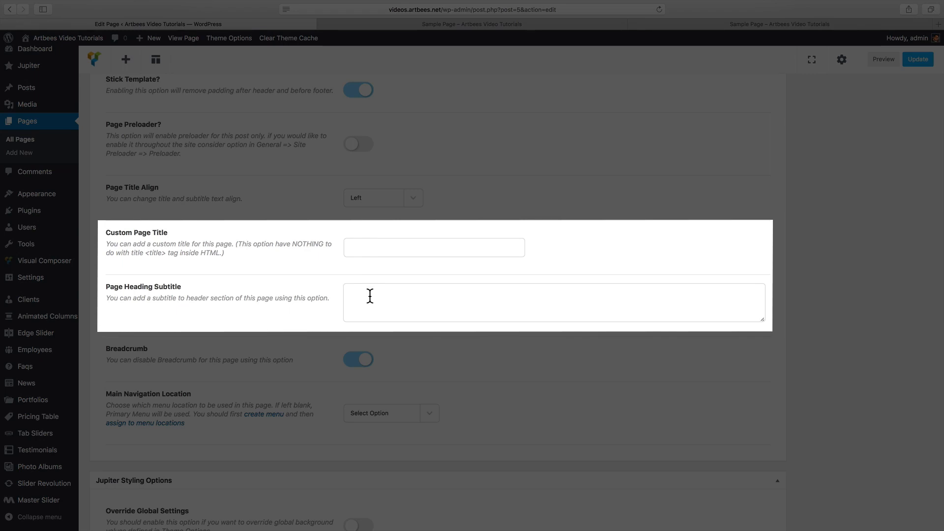
# Enter 'custom title' and 'custom subtitle' and set Page Title Align to Center.
pyautogui.write('custom title')
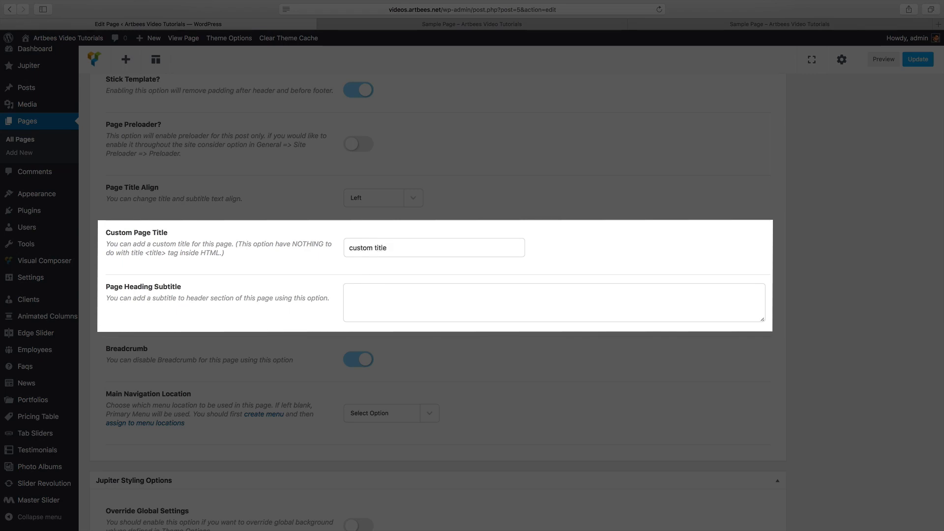
pyautogui.write('custom subtitle')
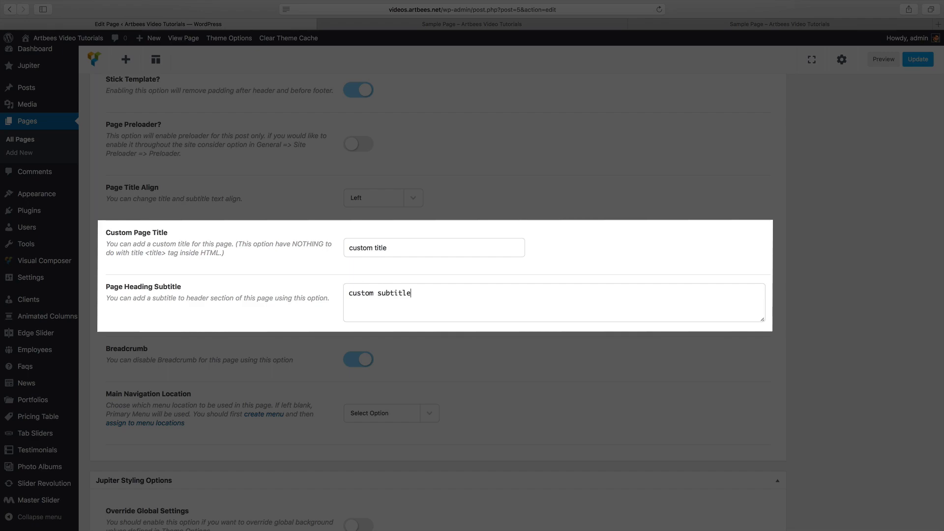
pyautogui.click(383, 197)
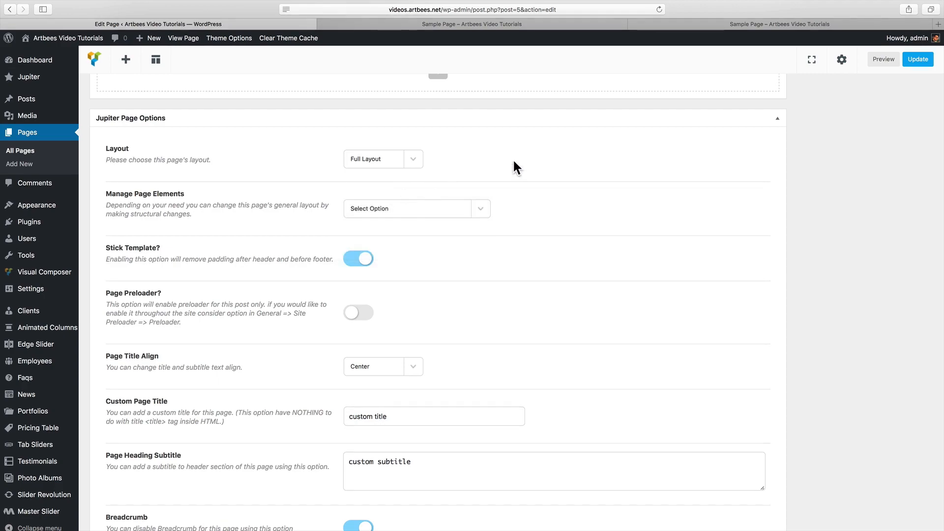
# Switch the Breadcrumb toggle off for the Sample Page.
pyautogui.click(881, 59)
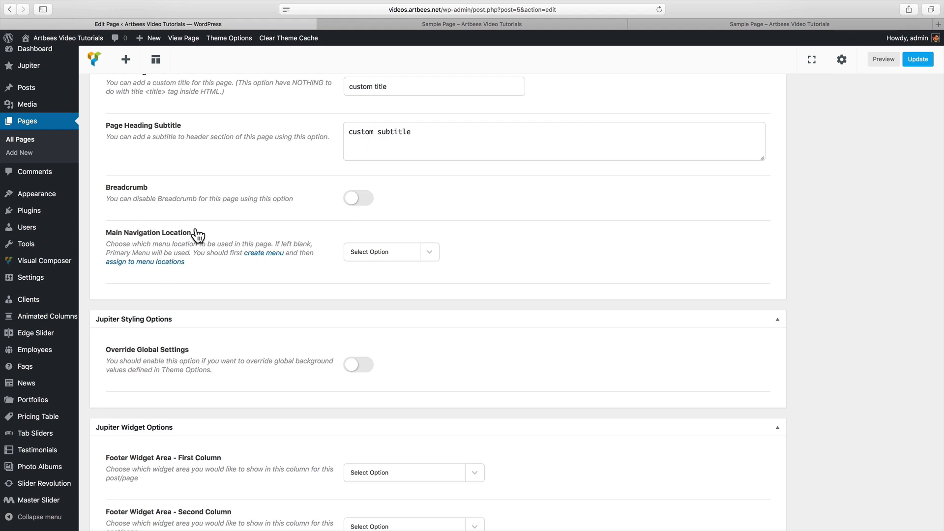
pyautogui.moveTo(37, 194)
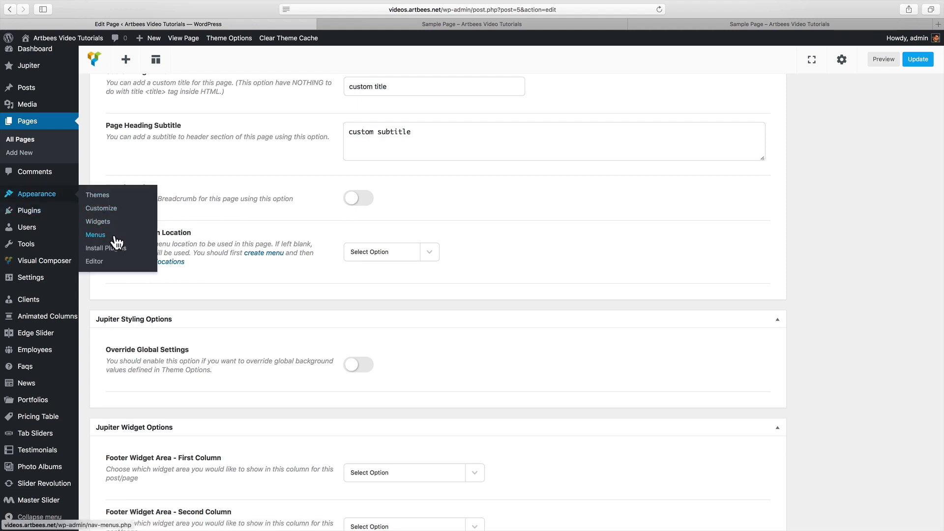
pyautogui.click(390, 252)
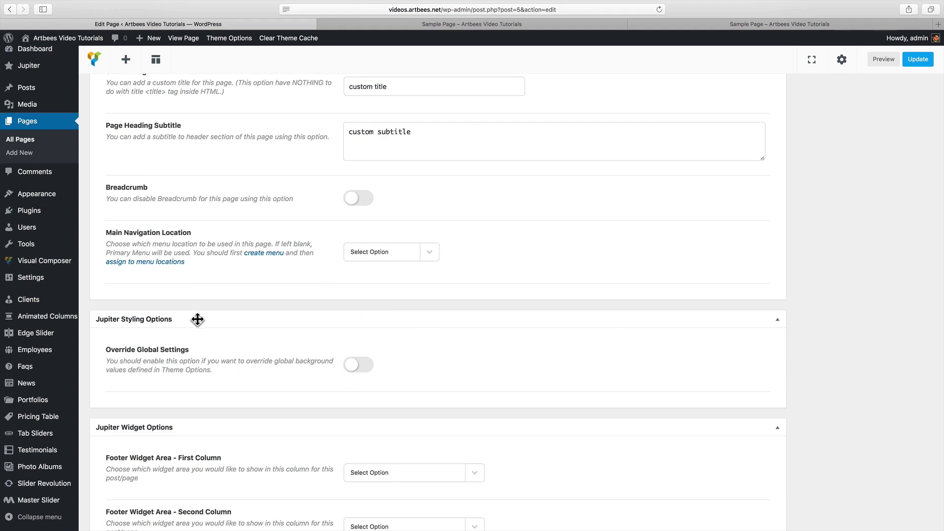
pyautogui.moveTo(199, 342)
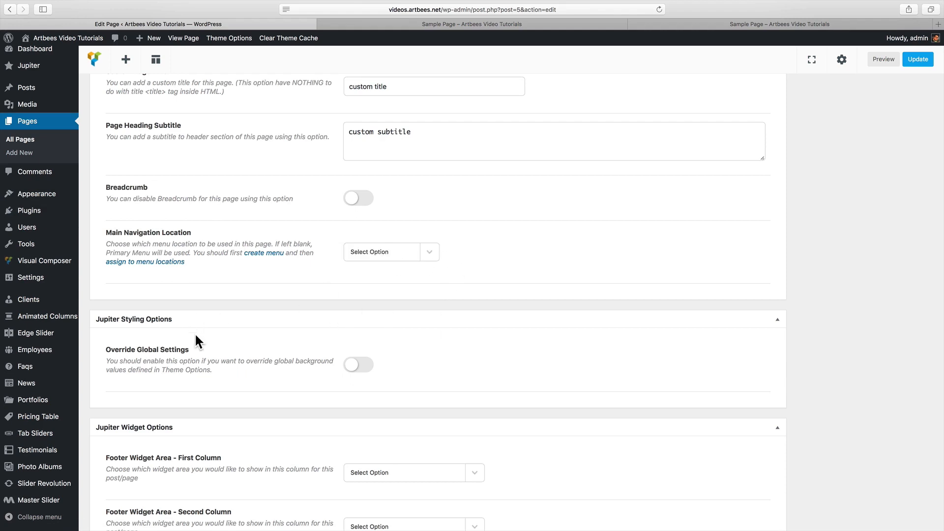
pyautogui.moveTo(130, 361)
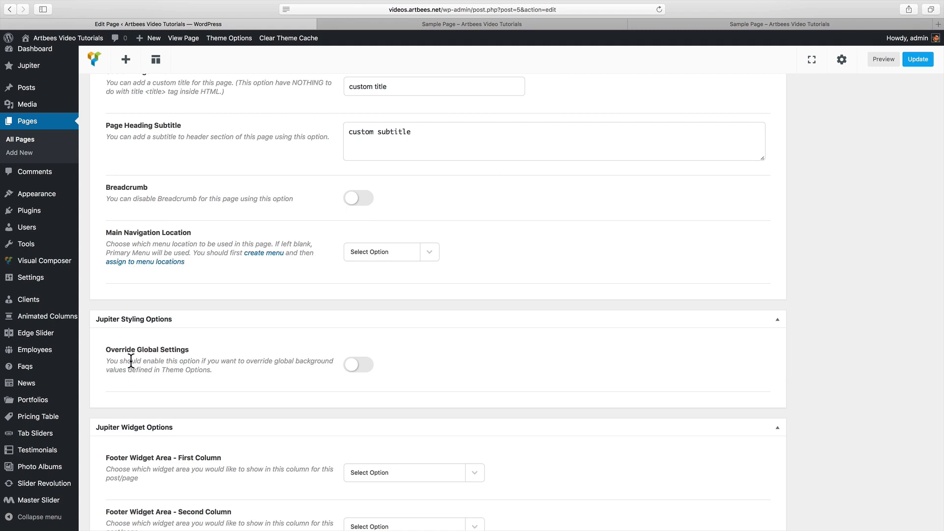
pyautogui.moveTo(193, 360)
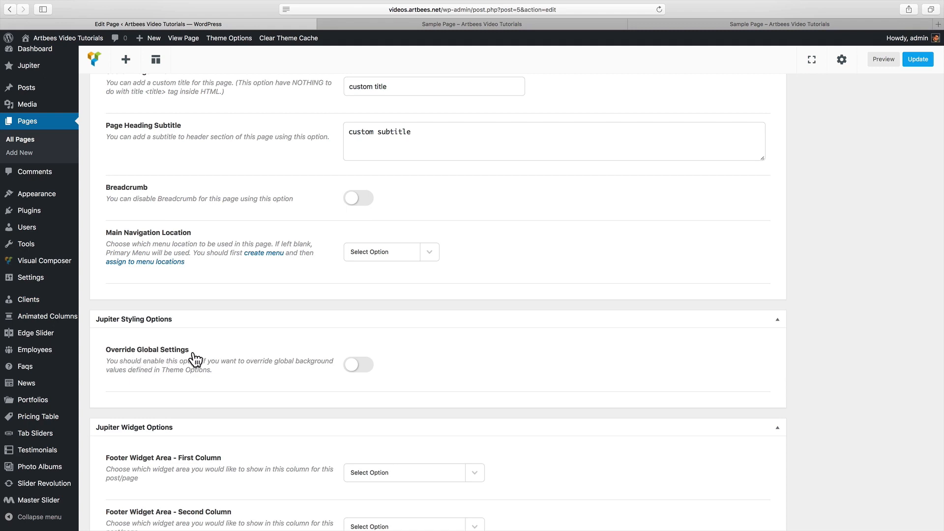
pyautogui.moveTo(366, 373)
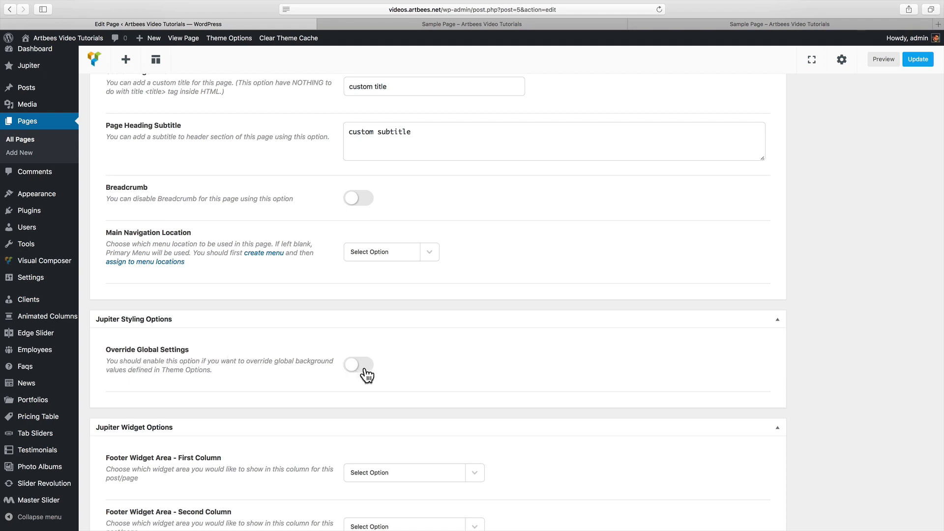
# Enable Override Global Settings and choose centred header alignment with the toolbar off.
pyautogui.click(358, 363)
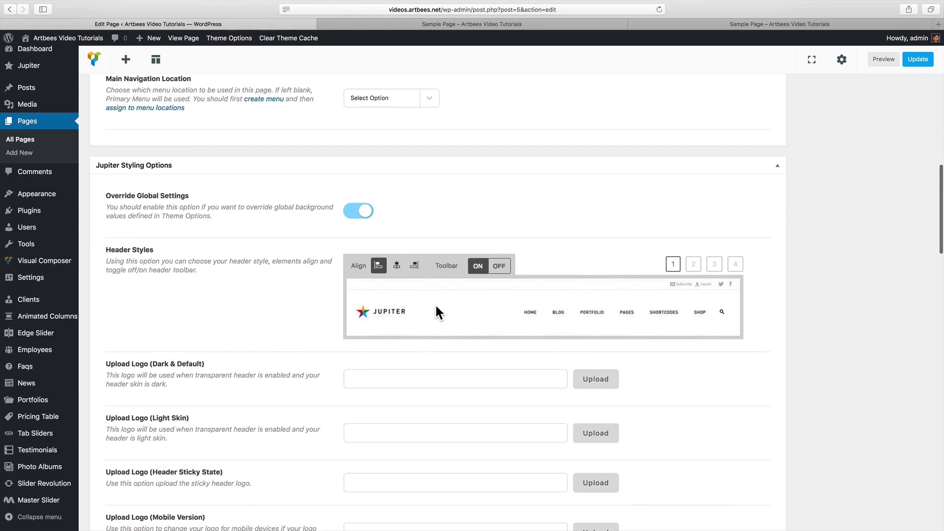
pyautogui.click(692, 263)
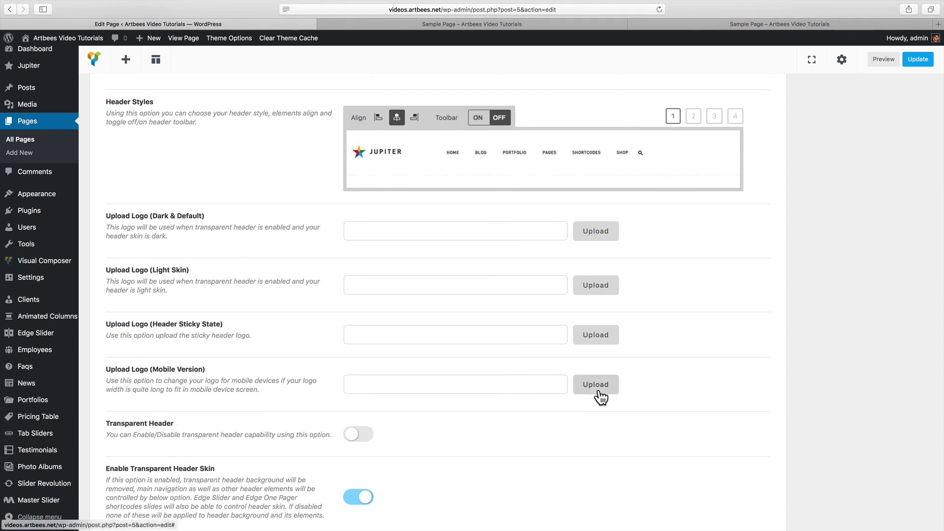
pyautogui.moveTo(593, 399)
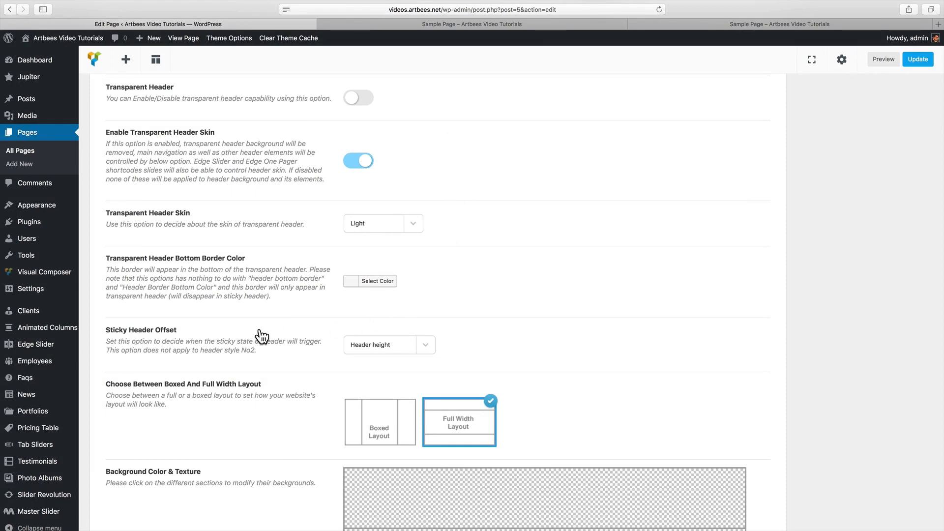
# Set Sticky Header Offset to 30% Of Viewport and choose the Boxed Layout.
pyautogui.click(388, 344)
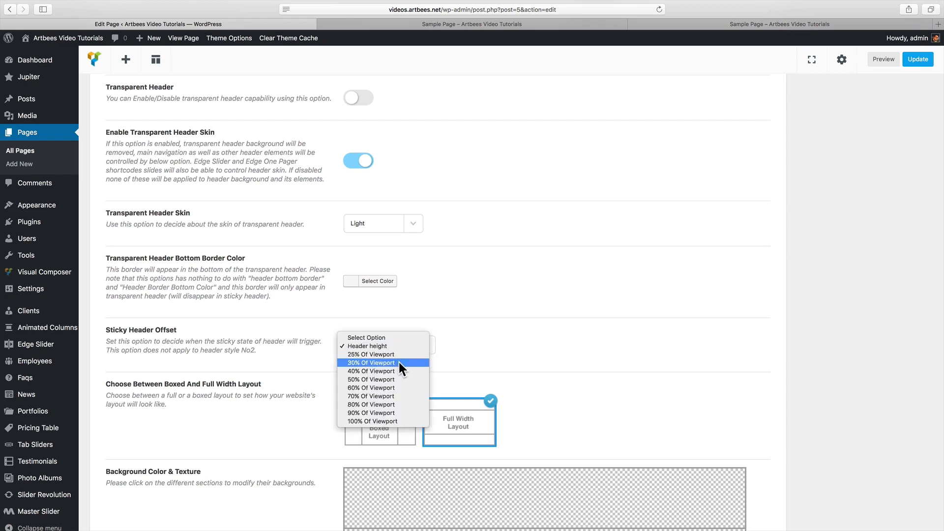
pyautogui.click(371, 363)
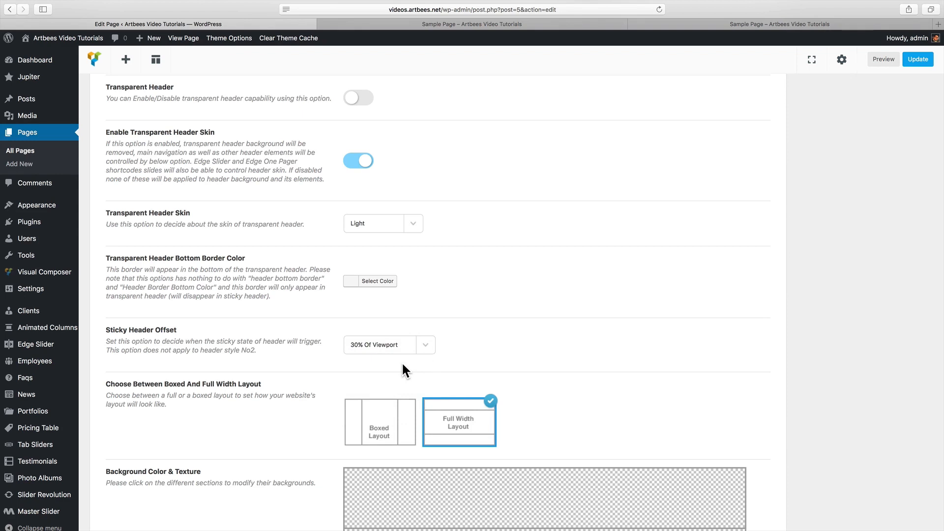
pyautogui.scroll(-3)
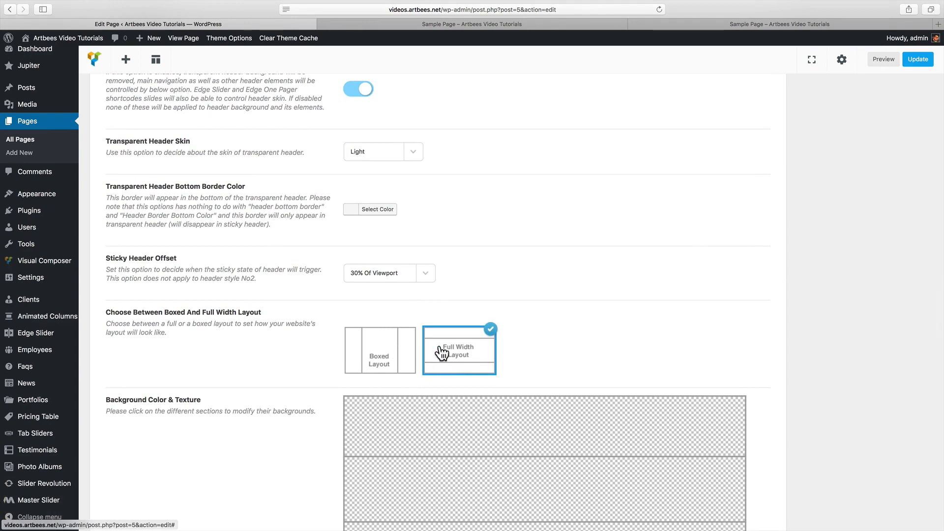
pyautogui.click(380, 350)
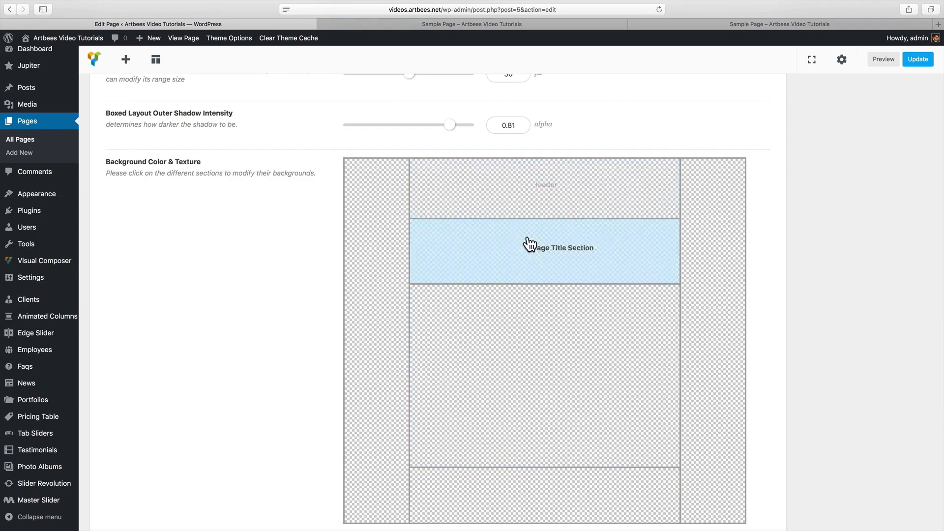
# Give the Page Title Section a yellow-to-green linear gradient angled diagonally downward.
pyautogui.click(542, 250)
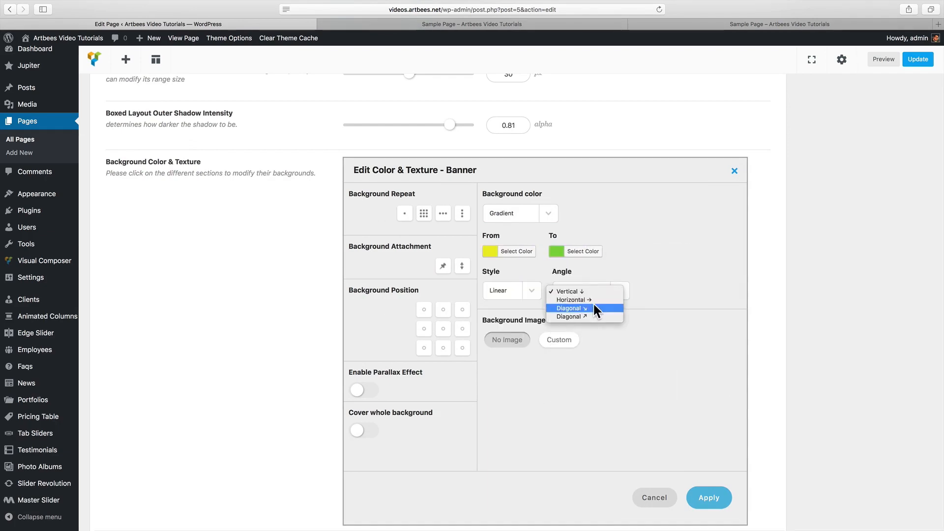
pyautogui.click(570, 308)
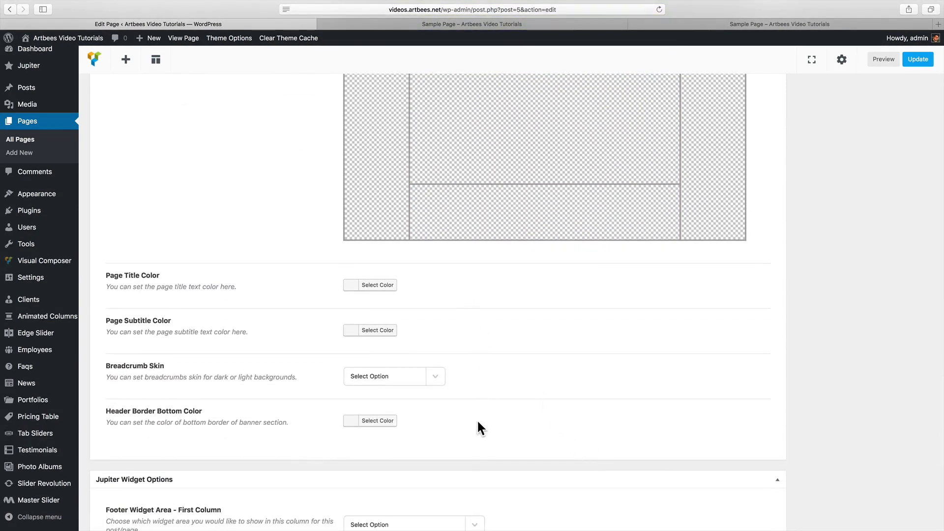
# Start a blank new post via Posts > Add New.
pyautogui.scroll(-3)
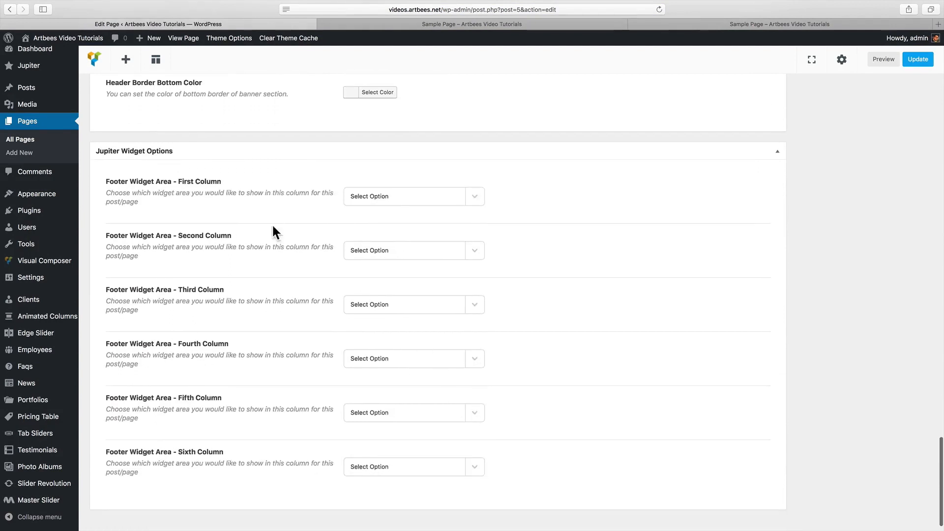
pyautogui.click(413, 196)
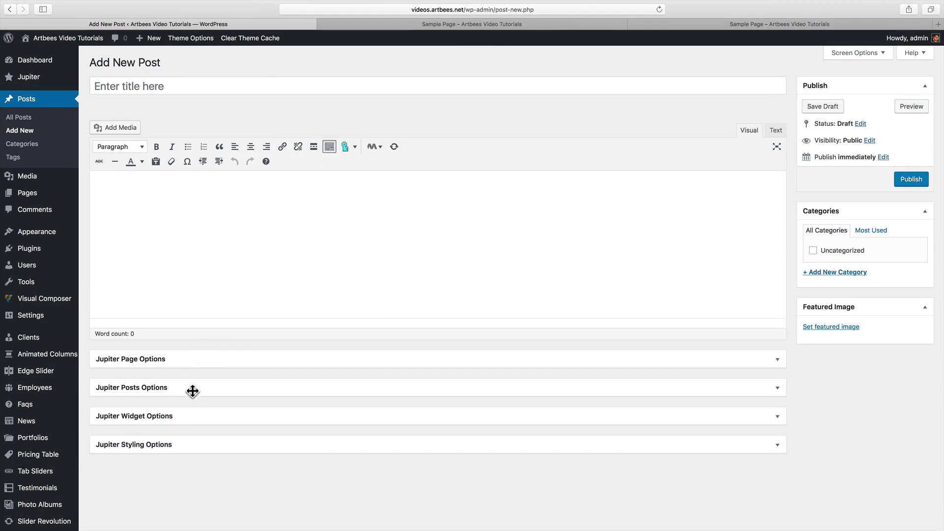
pyautogui.moveTo(566, 389)
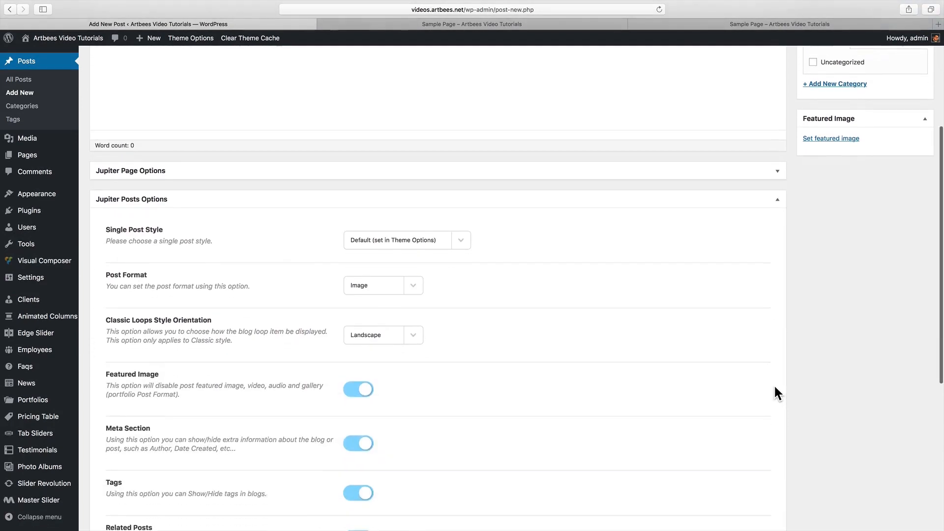
# Review the Single Post Style and Post Format choices, leaving Default selected.
pyautogui.click(406, 240)
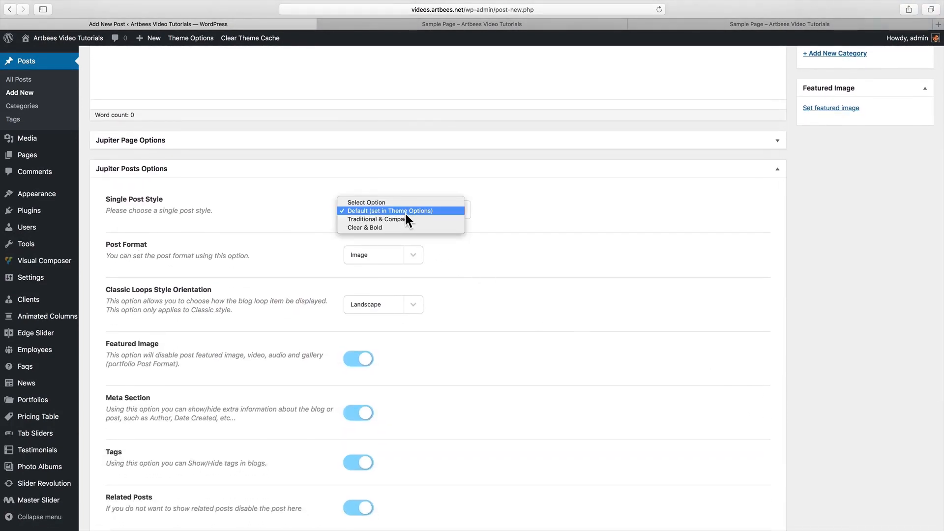
pyautogui.moveTo(408, 230)
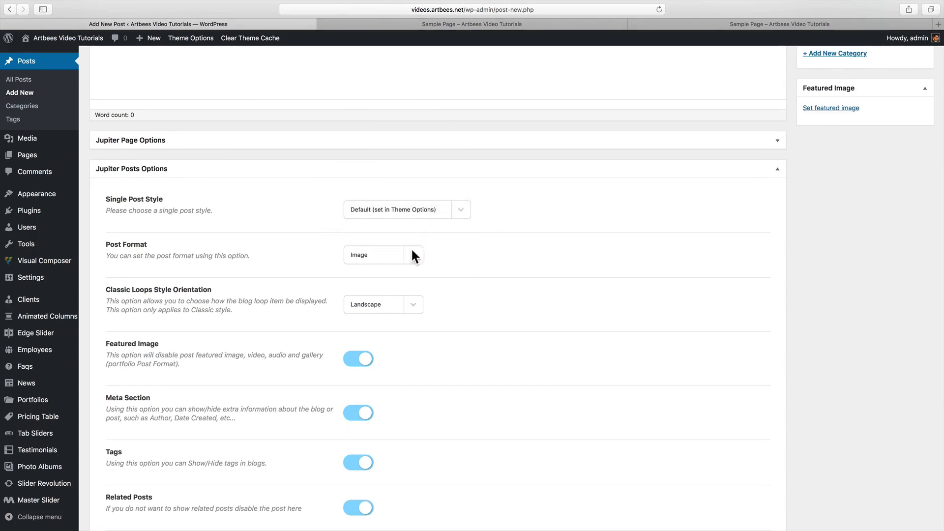
pyautogui.click(384, 255)
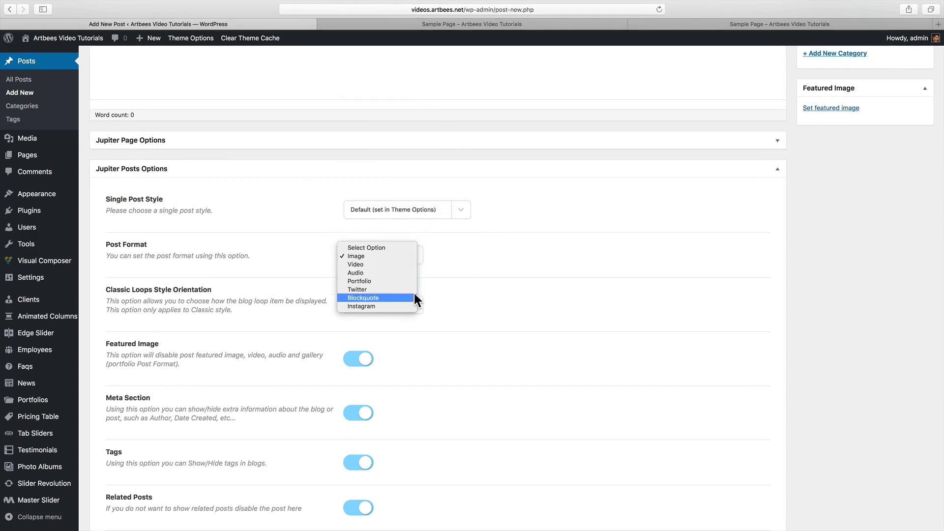
pyautogui.moveTo(403, 256)
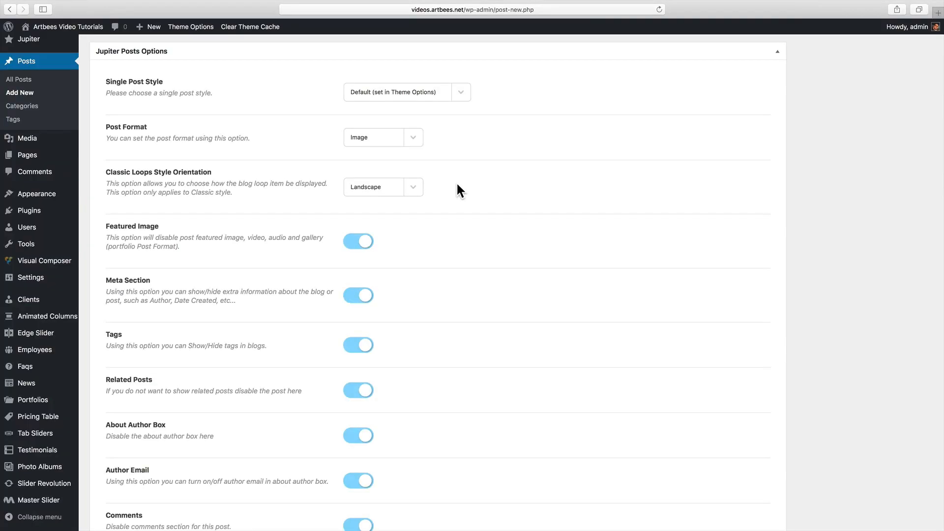
pyautogui.click(383, 187)
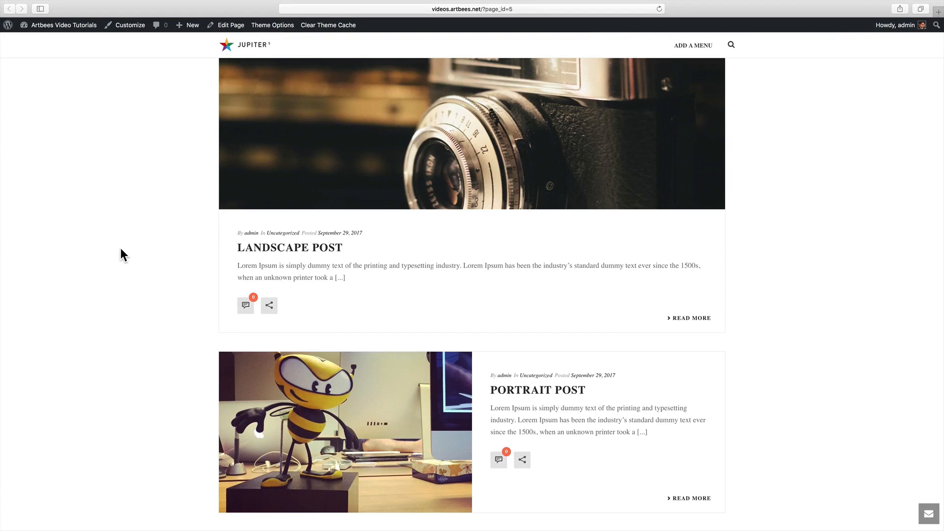
pyautogui.moveTo(418, 202)
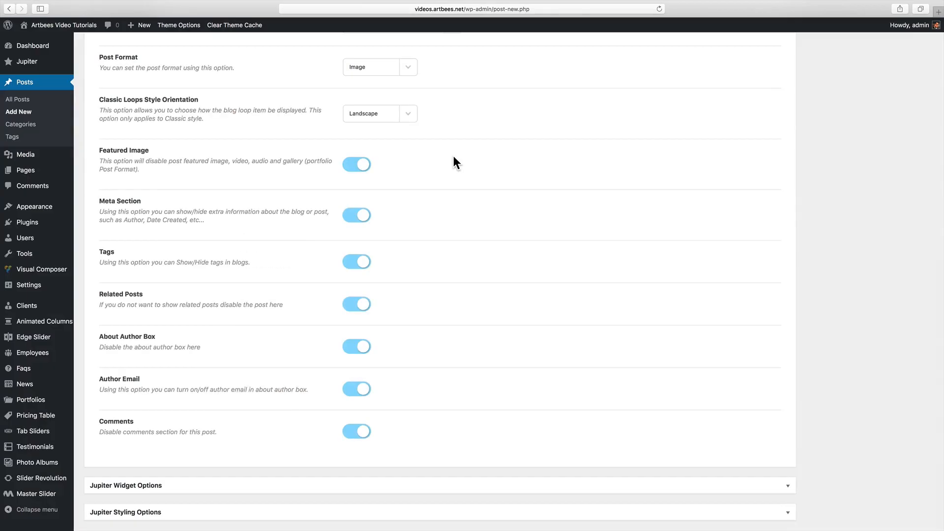
pyautogui.moveTo(471, 432)
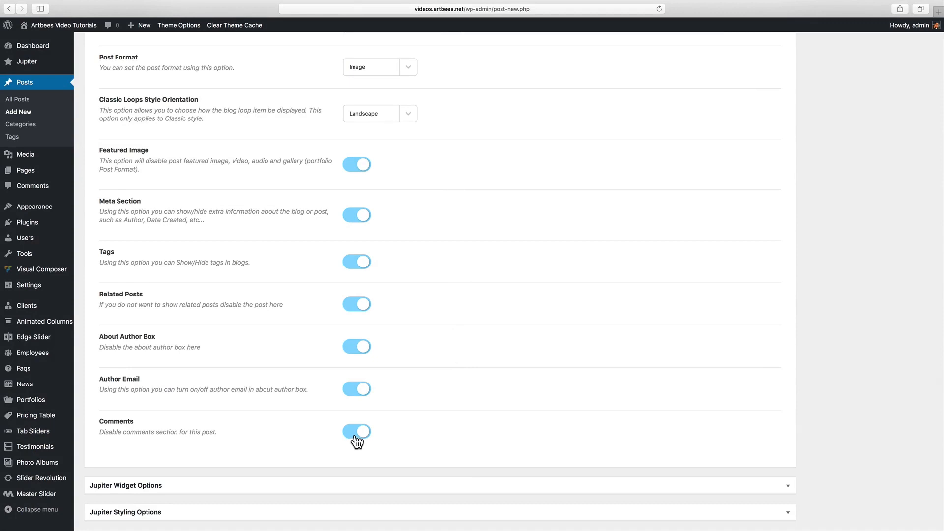
# Switch the Comments toggle off in the new post's Jupiter Posts Options.
pyautogui.click(356, 431)
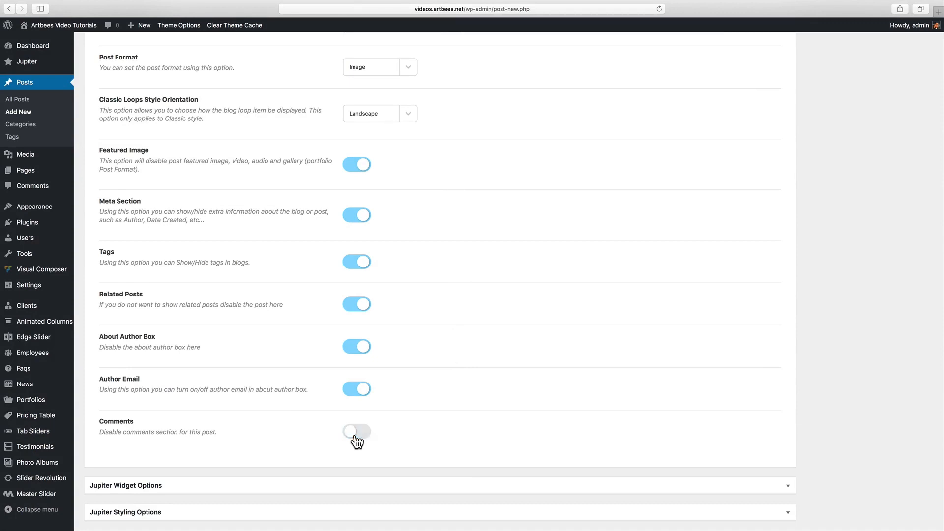